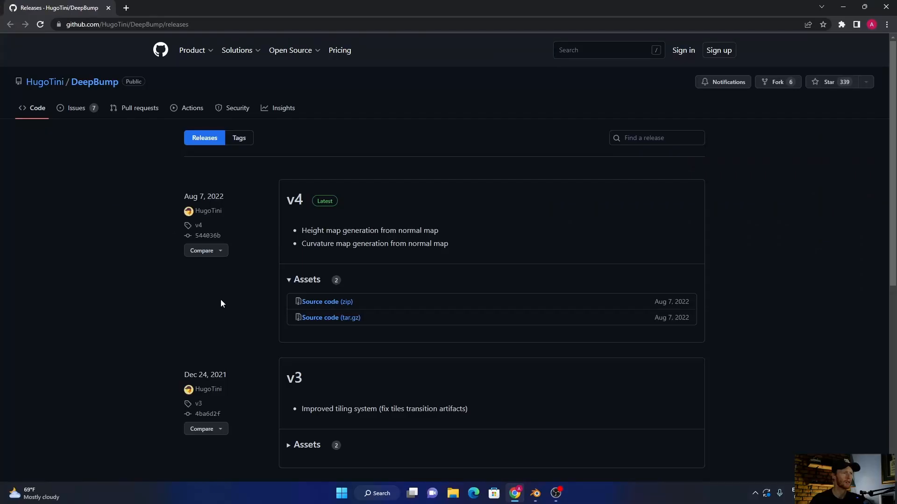
{"action": "mouse_move", "coordinate": [188, 16]}
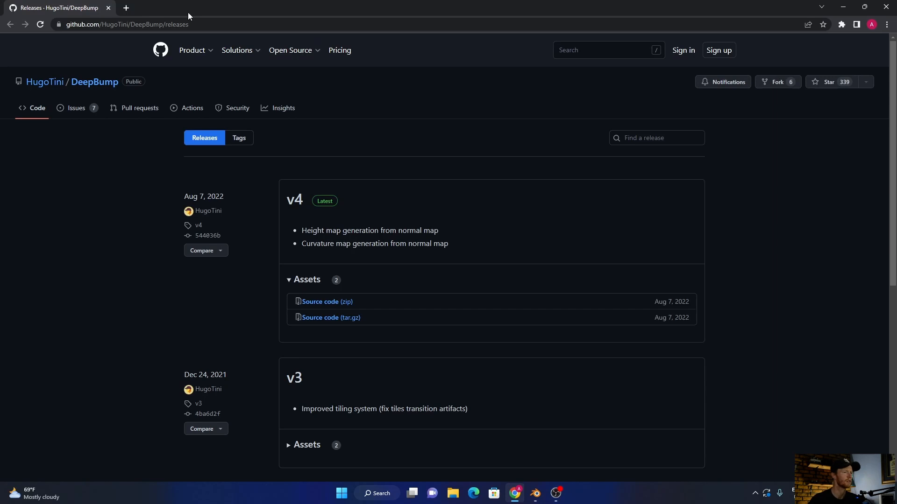
{"action": "mouse_move", "coordinate": [331, 318]}
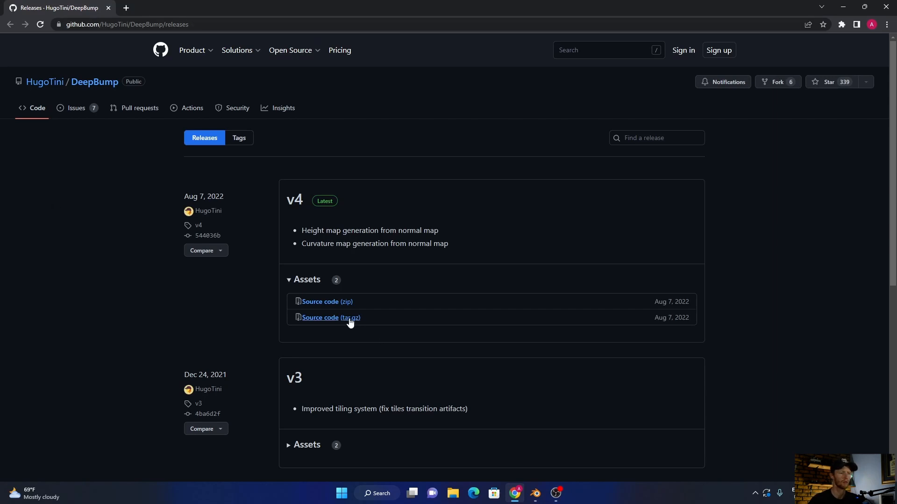
{"action": "mouse_move", "coordinate": [325, 301]}
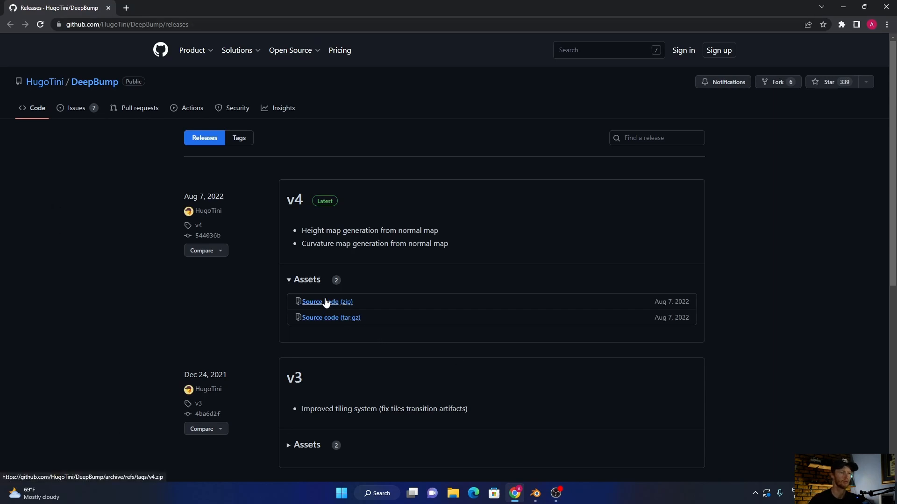
{"action": "mouse_move", "coordinate": [318, 304]}
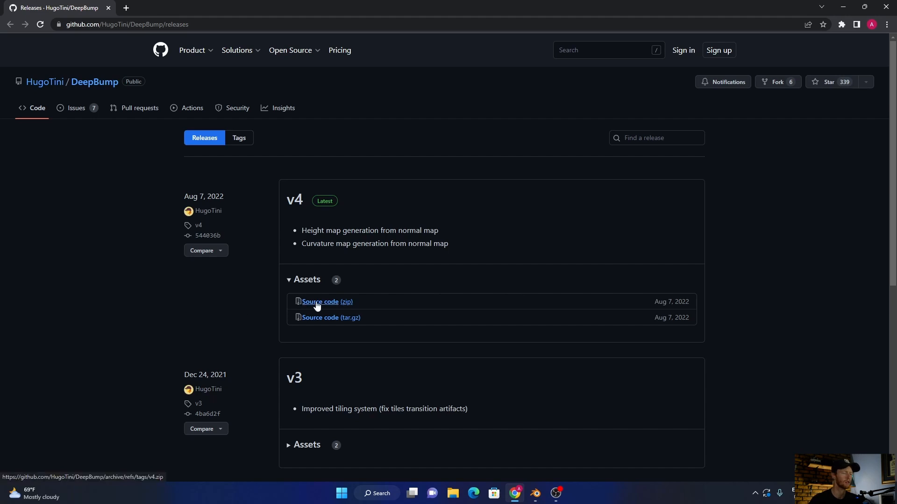
{"action": "mouse_move", "coordinate": [336, 411]}
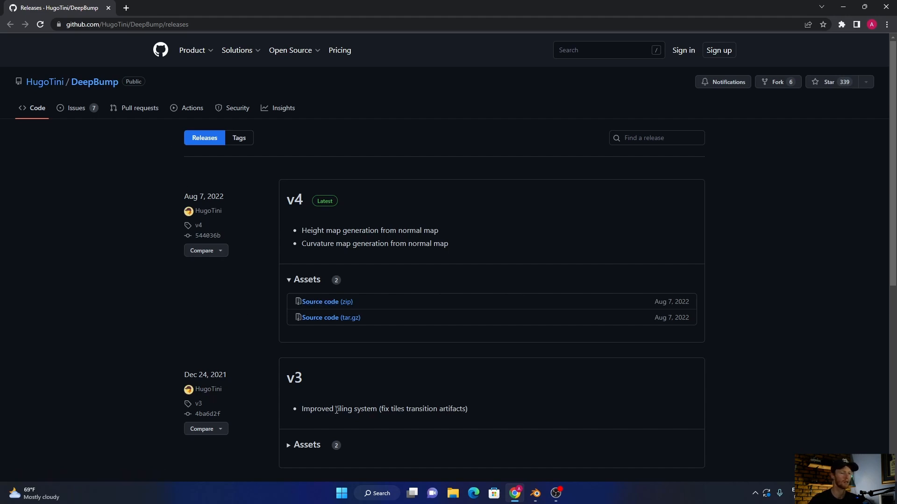
Download the DeepBump v4 Source code (zip) asset from the Releases page
{"action": "left_click", "coordinate": [452, 496]}
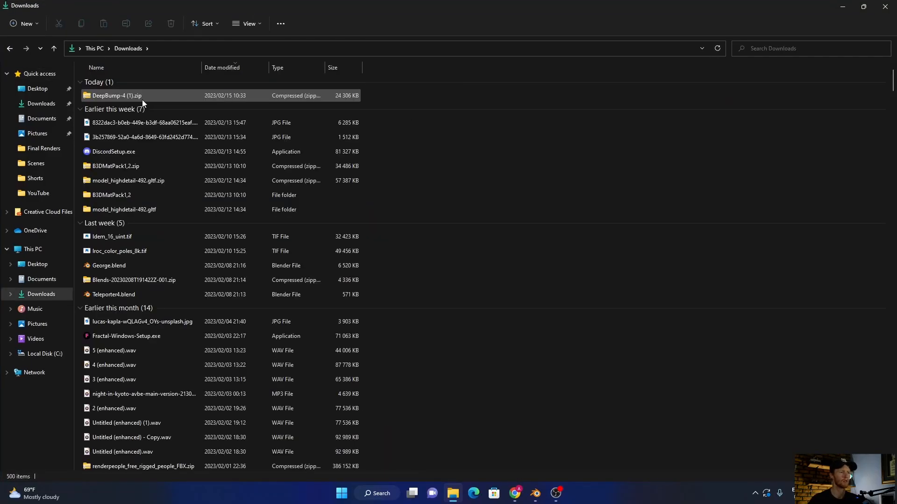
{"action": "mouse_move", "coordinate": [863, 6]}
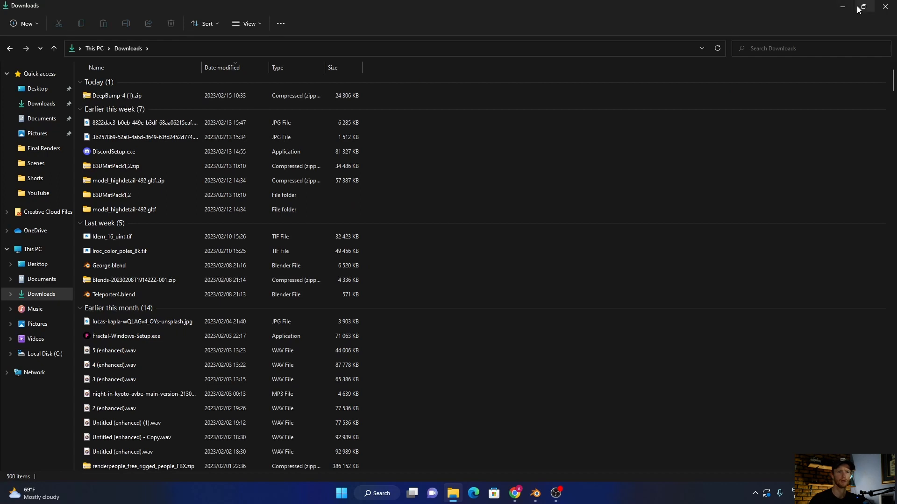
Minimize the Downloads window after confirming DeepBump-4 (1).zip arrived today
{"action": "left_click", "coordinate": [514, 497]}
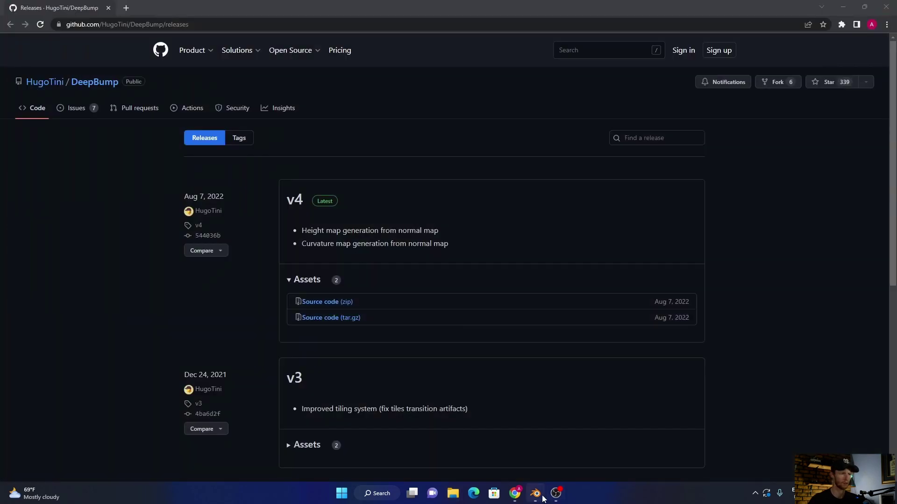
Start an add-on install from file in Preferences and browse to the Downloads folder
{"action": "left_click", "coordinate": [534, 497]}
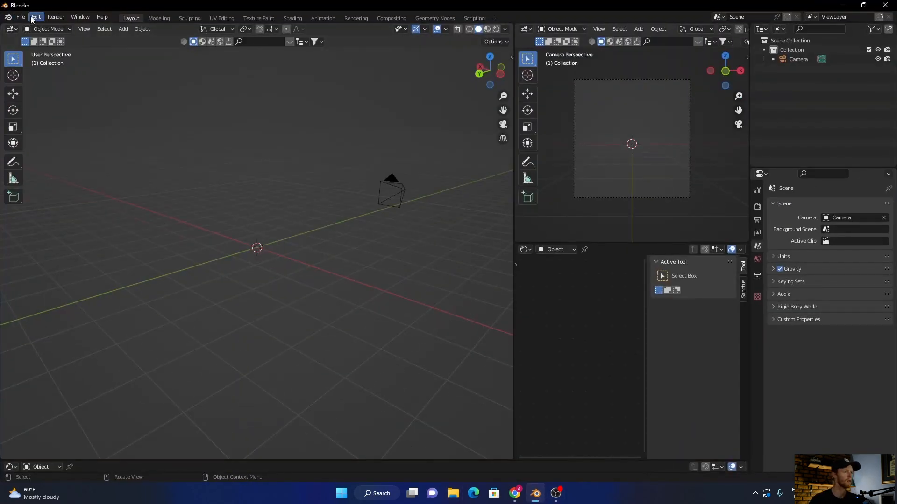
{"action": "left_click", "coordinate": [34, 17]}
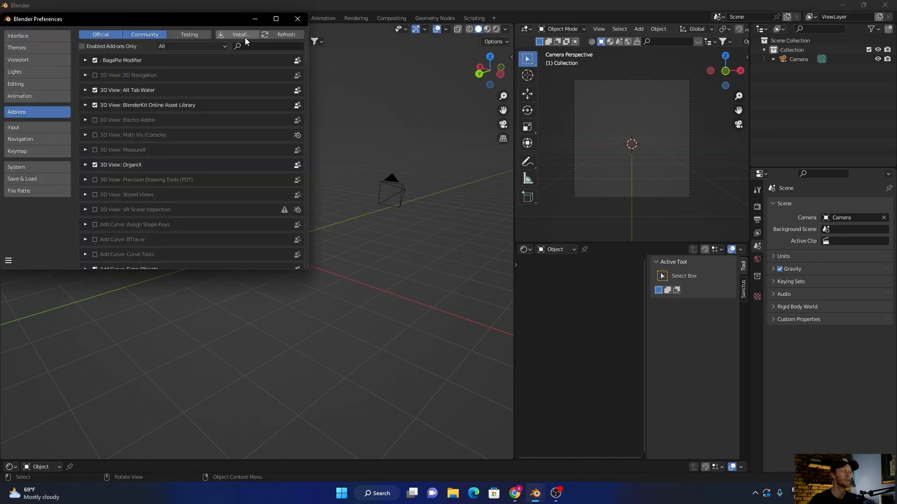
{"action": "left_click", "coordinate": [239, 35]}
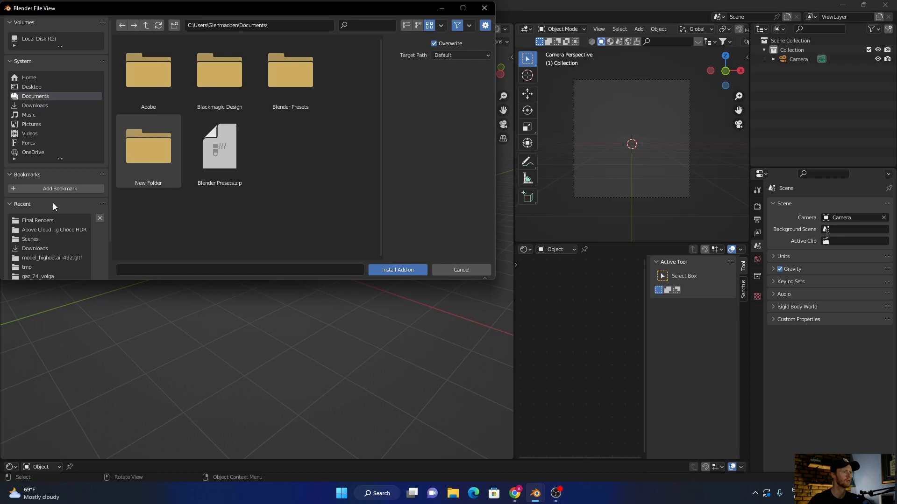
{"action": "left_click", "coordinate": [35, 106]}
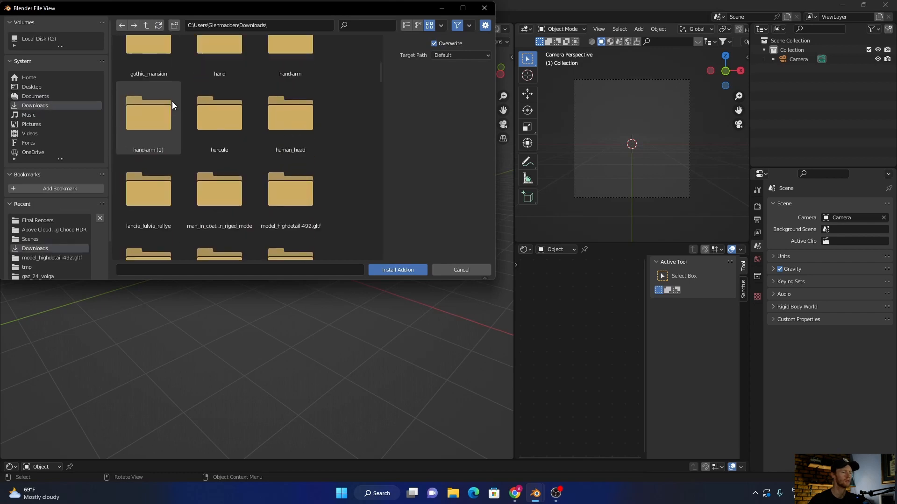
{"action": "scroll", "scroll_direction": "up", "scroll_amount": 3}
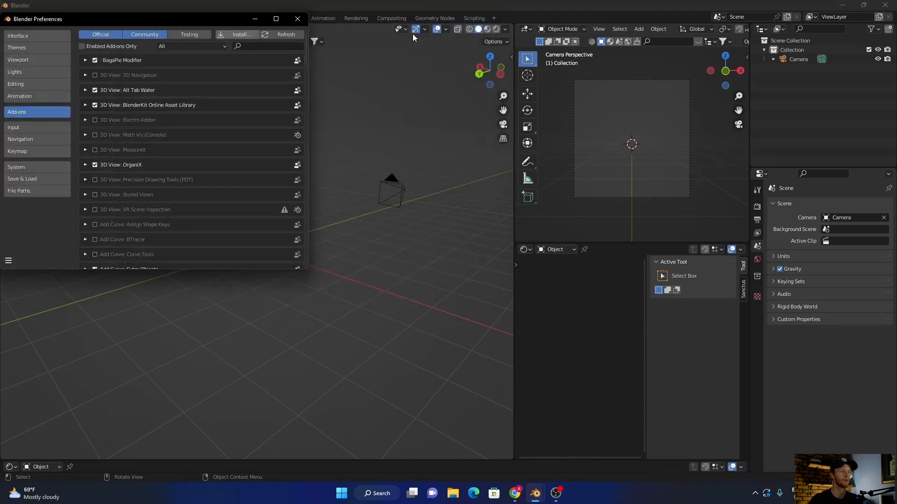
Filter add-ons by 'deep', expand Material: DeepBump to check its dependencies, then close Preferences
{"action": "type", "text": "deep"}
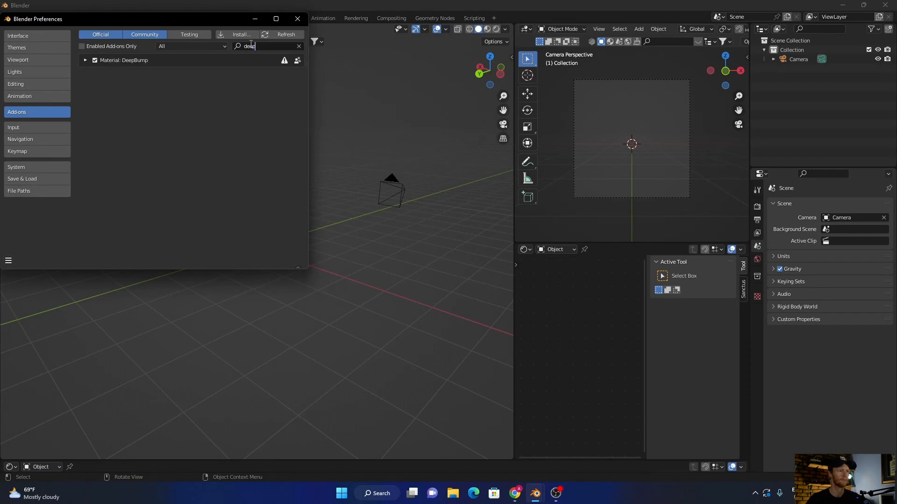
{"action": "left_click", "coordinate": [85, 60]}
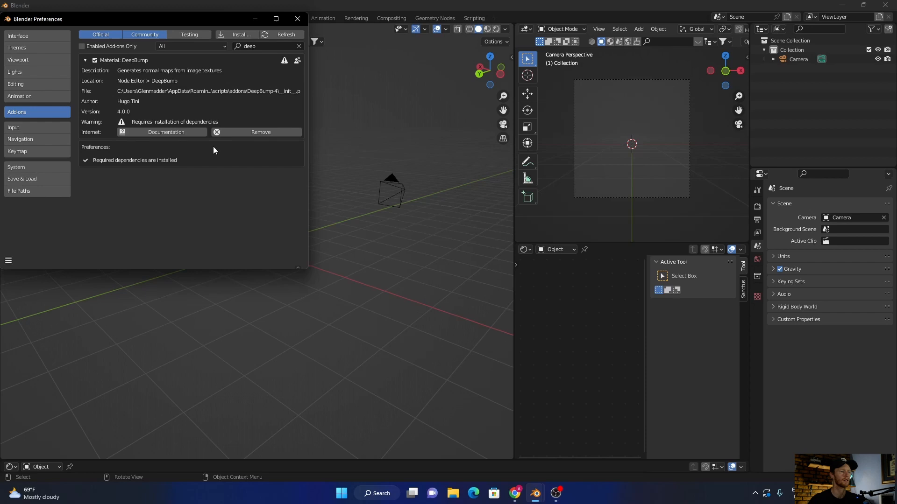
{"action": "mouse_move", "coordinate": [136, 161]}
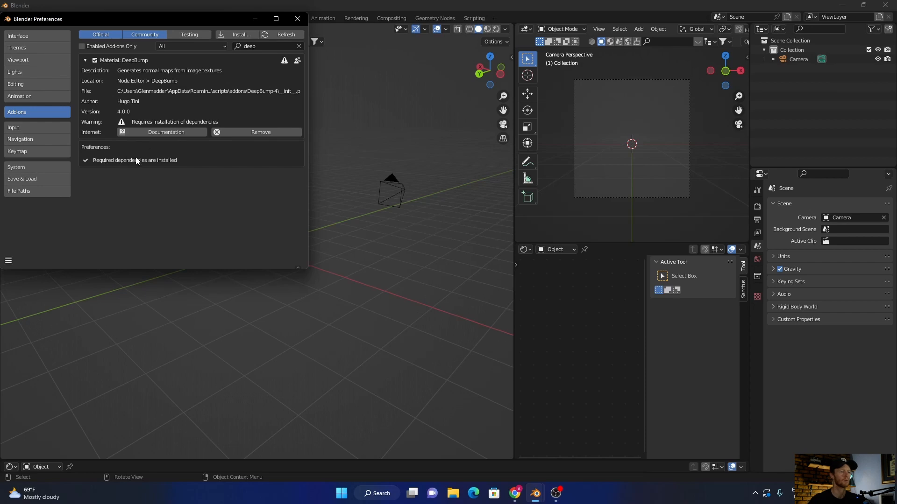
{"action": "mouse_move", "coordinate": [182, 165]}
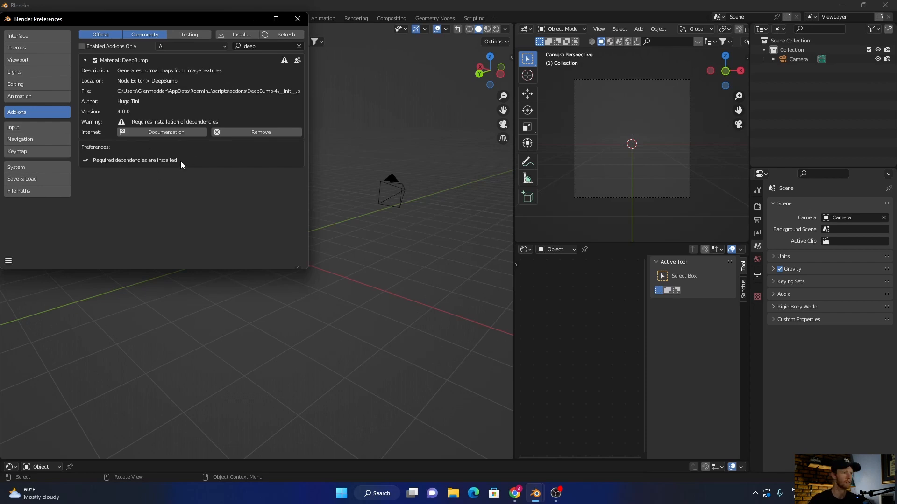
{"action": "mouse_move", "coordinate": [138, 159]}
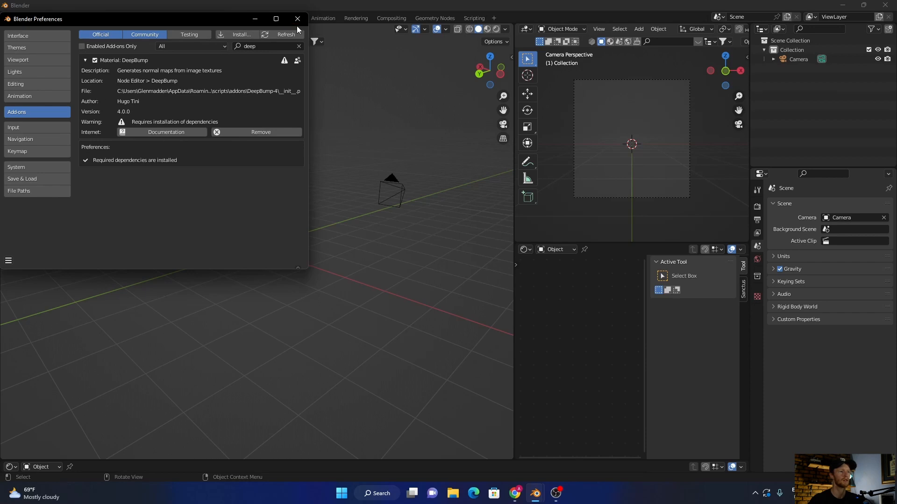
{"action": "left_click", "coordinate": [297, 19]}
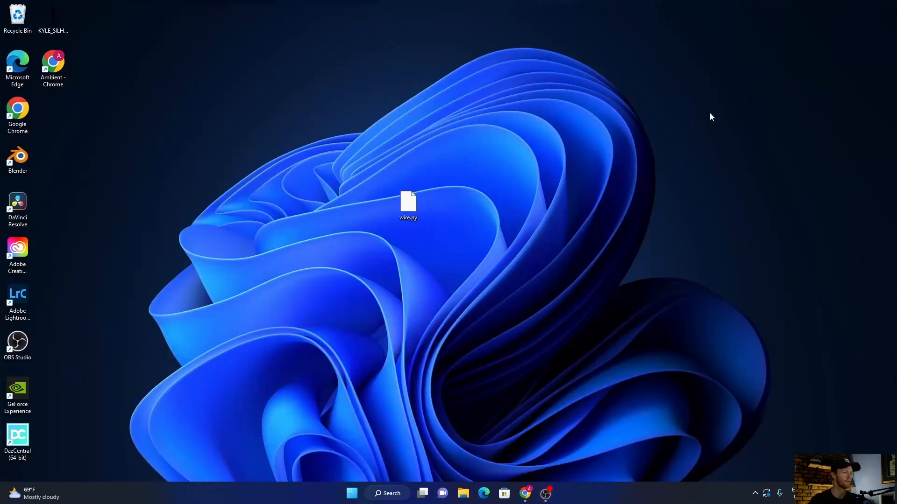
{"action": "mouse_move", "coordinate": [17, 160]}
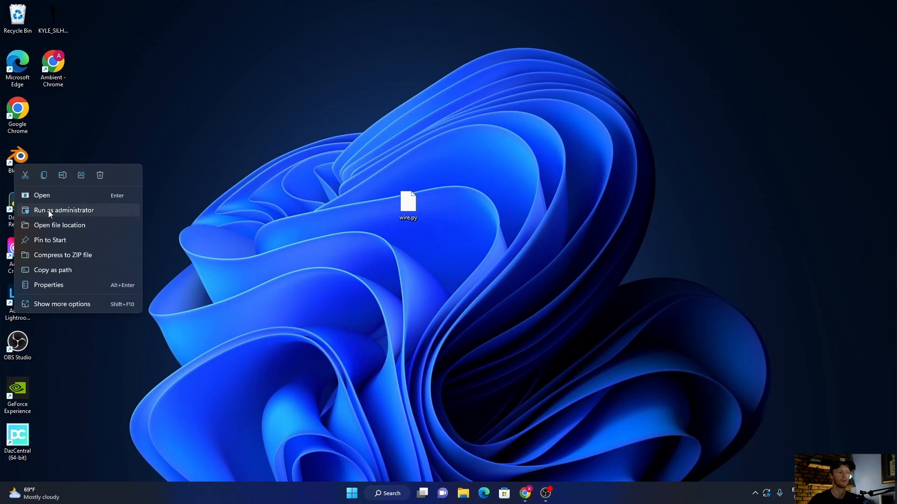
Relaunch Blender from the desktop shortcut with administrator rights
{"action": "left_click", "coordinate": [192, 158]}
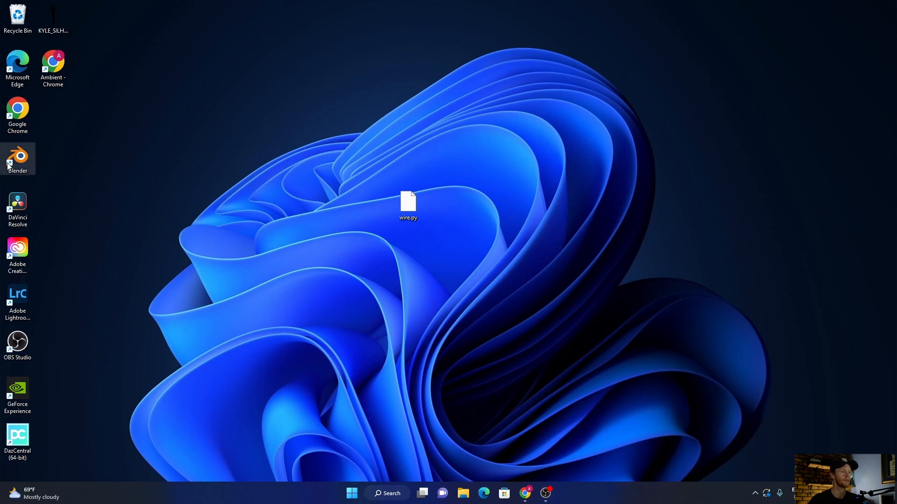
{"action": "double_click", "coordinate": [17, 159]}
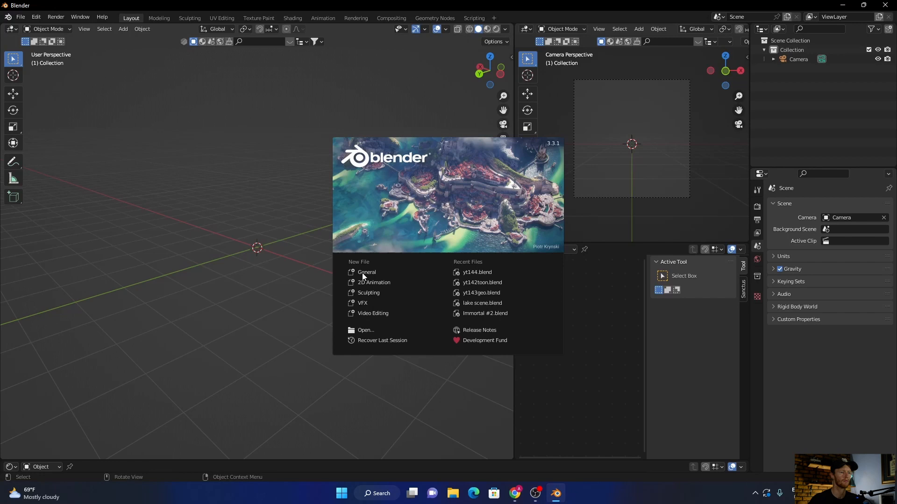
Start a General scene and confirm in Preferences that DeepBump is enabled with dependencies installed
{"action": "left_click", "coordinate": [366, 272]}
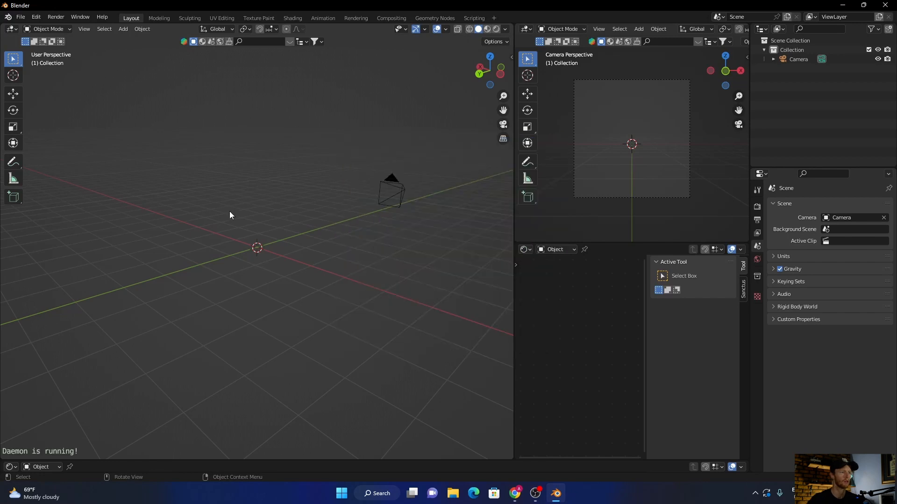
{"action": "left_click", "coordinate": [35, 17]}
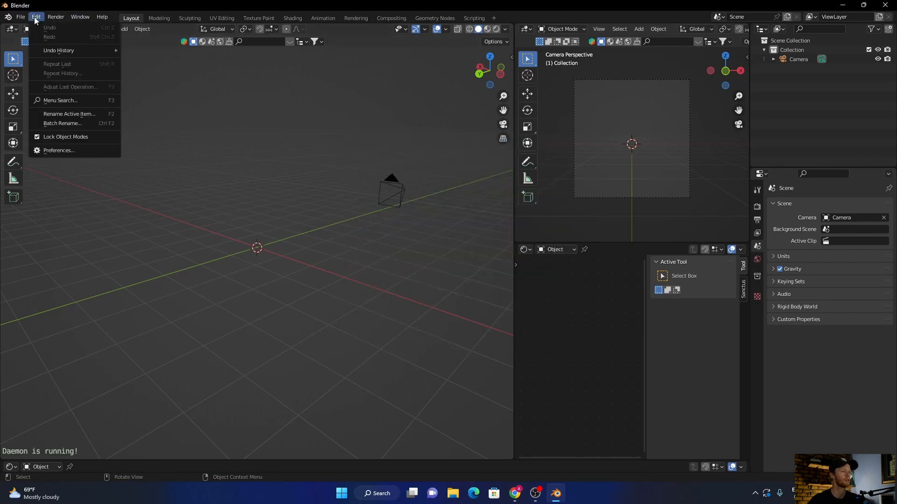
{"action": "left_click", "coordinate": [58, 150]}
{"action": "type", "text": "deep"}
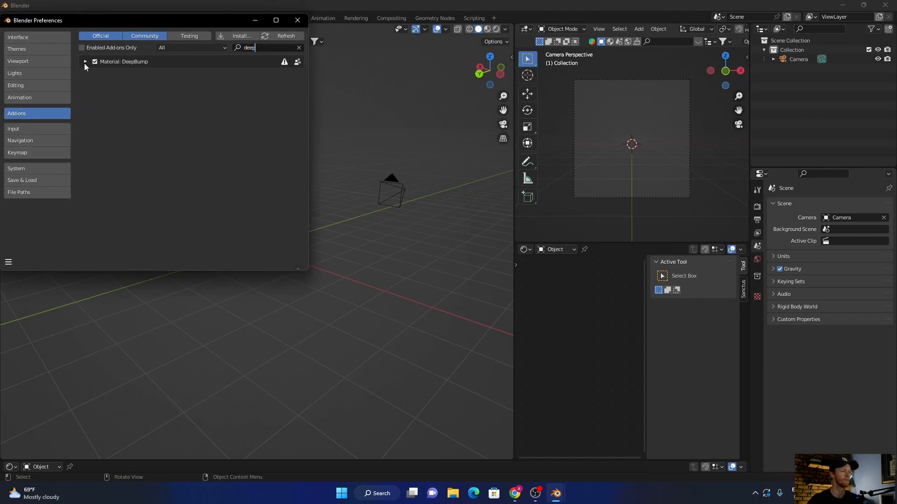
{"action": "left_click", "coordinate": [85, 62]}
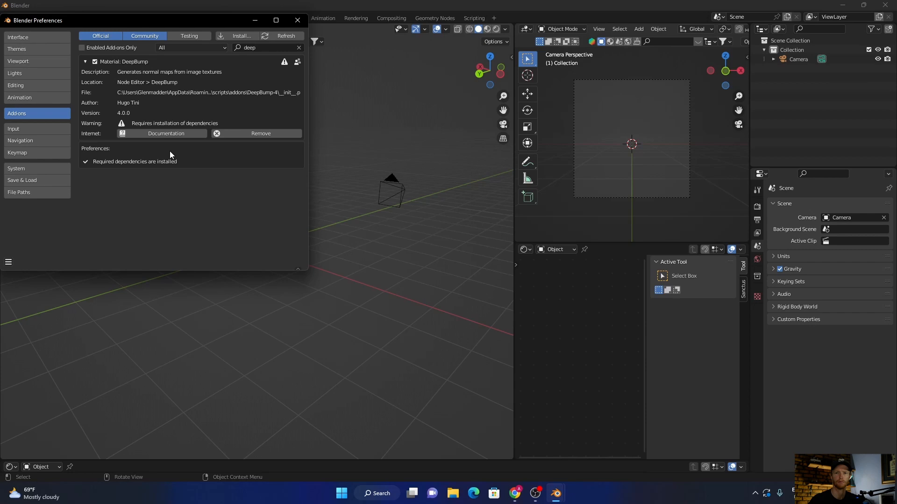
{"action": "mouse_move", "coordinate": [81, 263]}
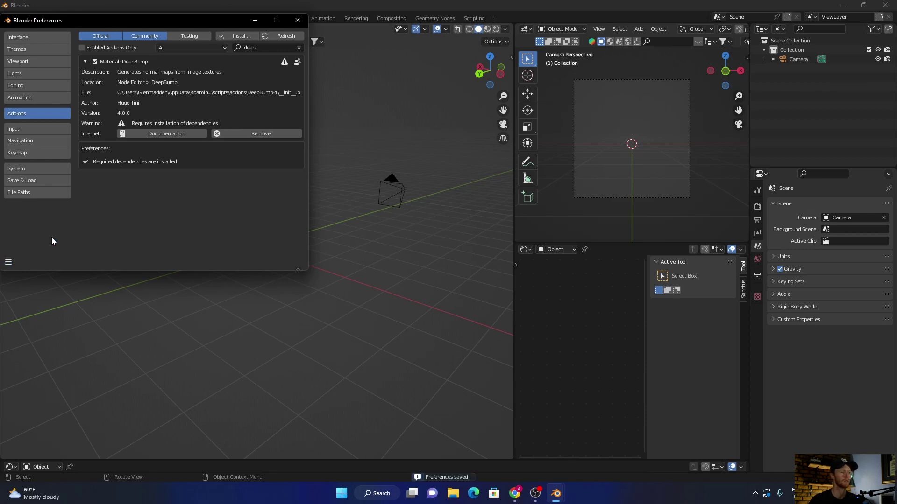
{"action": "left_click", "coordinate": [297, 19]}
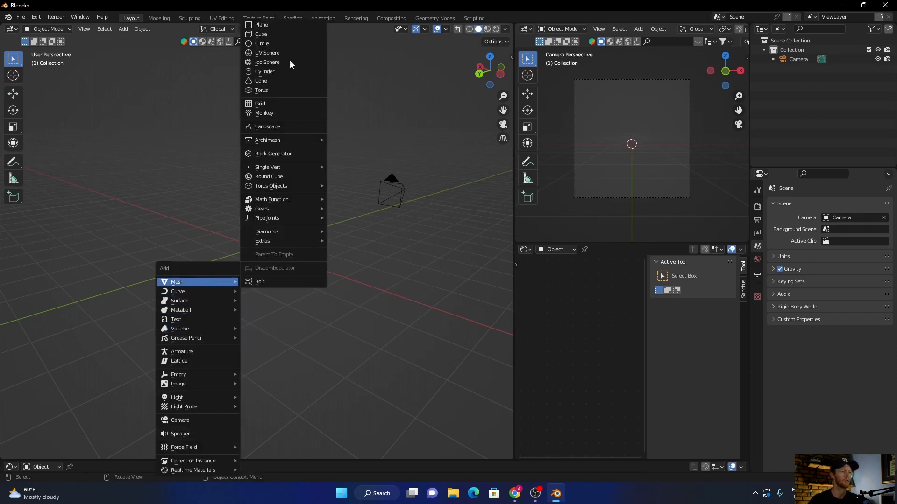
Add a plane and browse for an image file from its material's Image Texture node
{"action": "left_click", "coordinate": [261, 24]}
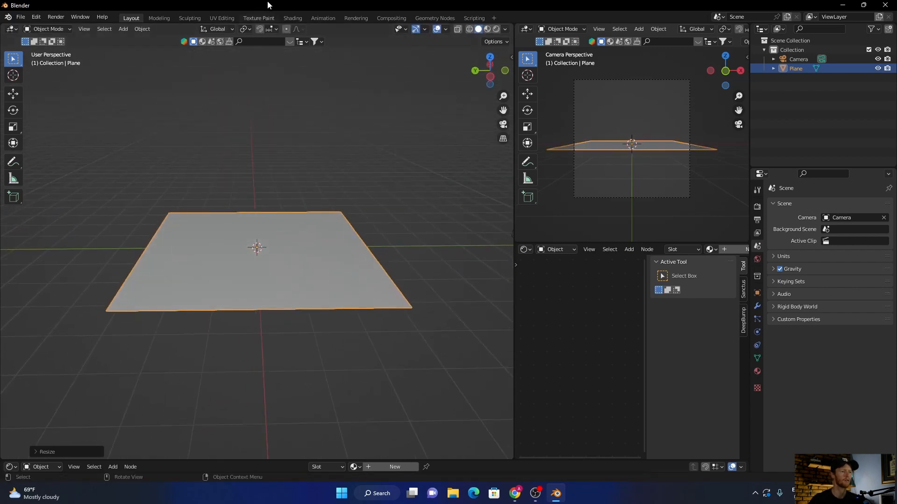
{"action": "left_click", "coordinate": [292, 17]}
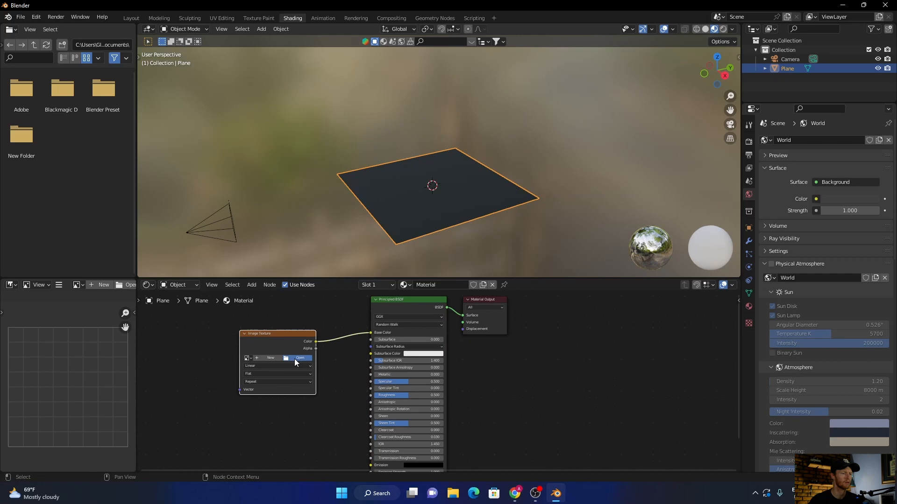
{"action": "left_click", "coordinate": [300, 358]}
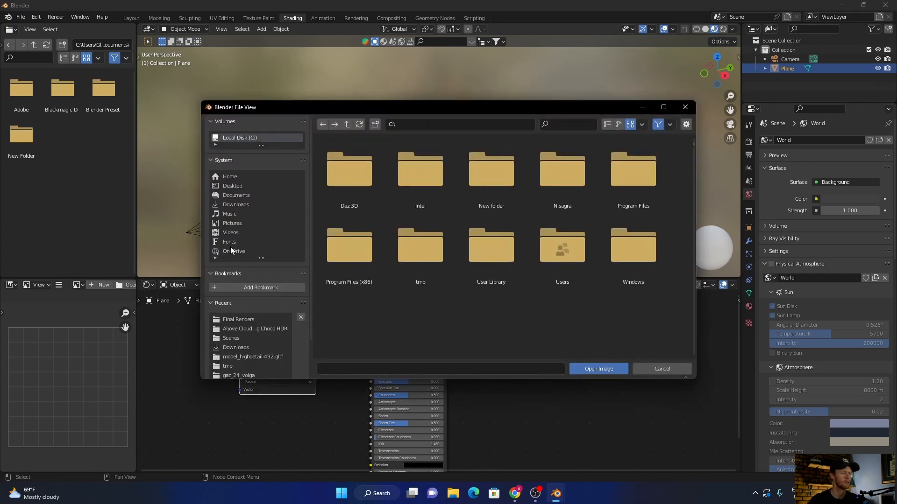
{"action": "mouse_move", "coordinate": [235, 224]}
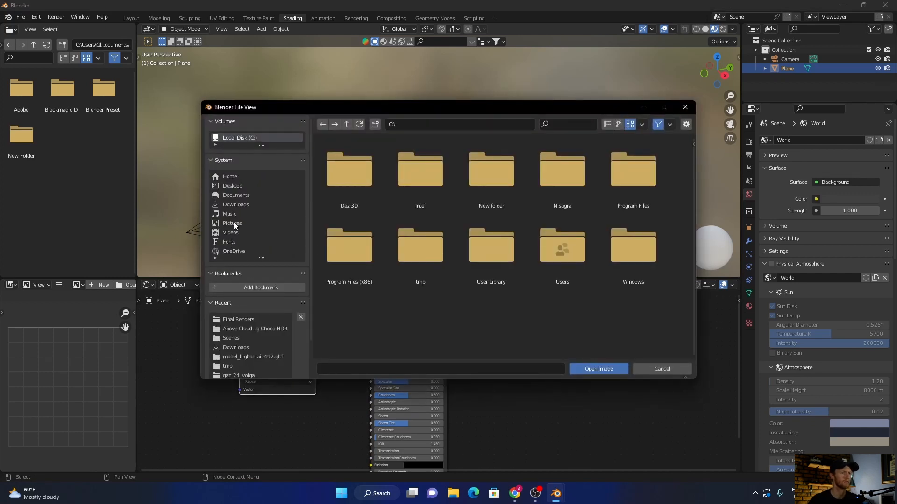
Load the colourful lucas-kapla paint-smoke photo from Pictures as the plane's texture
{"action": "left_click", "coordinate": [232, 224]}
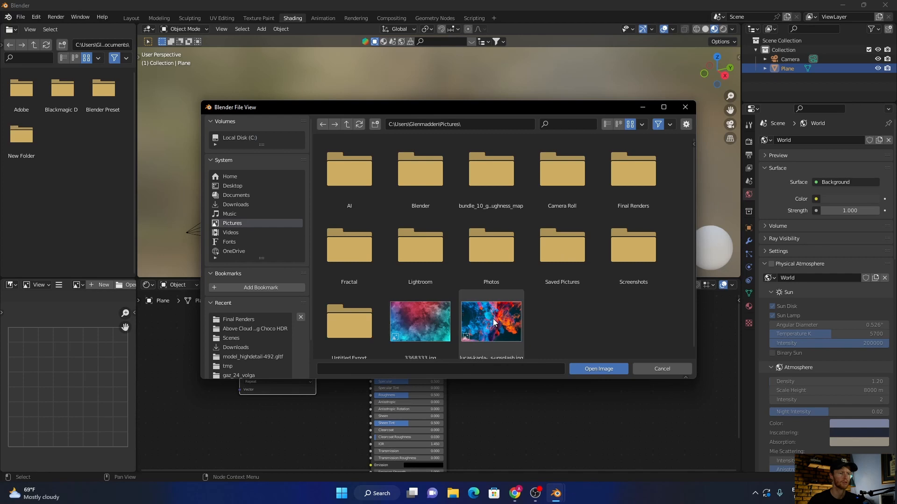
{"action": "left_click", "coordinate": [491, 318]}
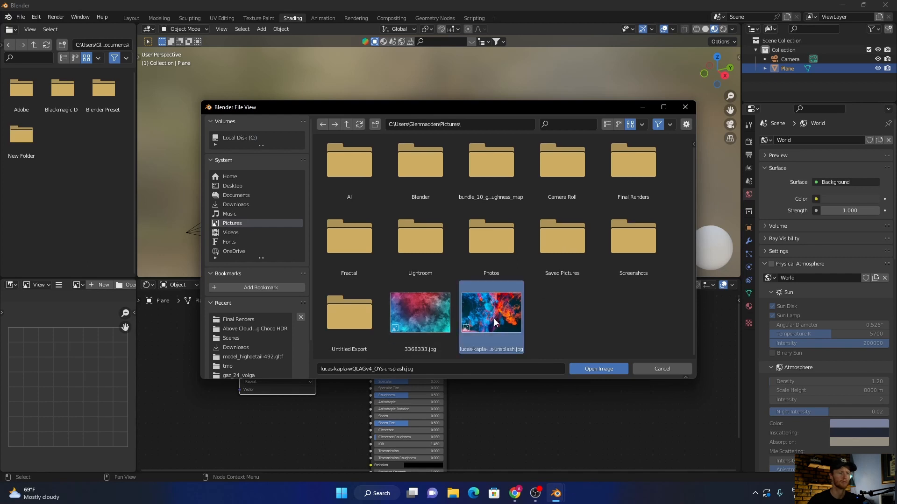
{"action": "left_click", "coordinate": [597, 368]}
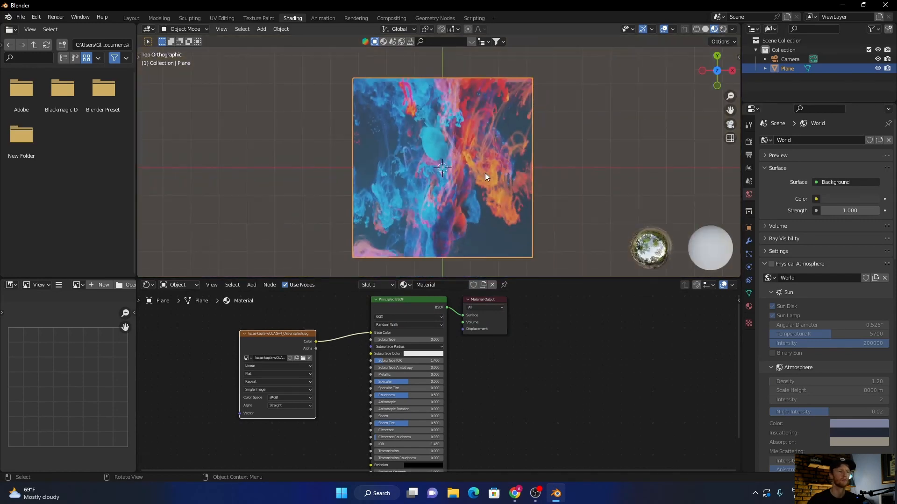
Switch to Rendered shading and add an Area light, repositioning it over the plane
{"action": "left_click", "coordinate": [695, 29]}
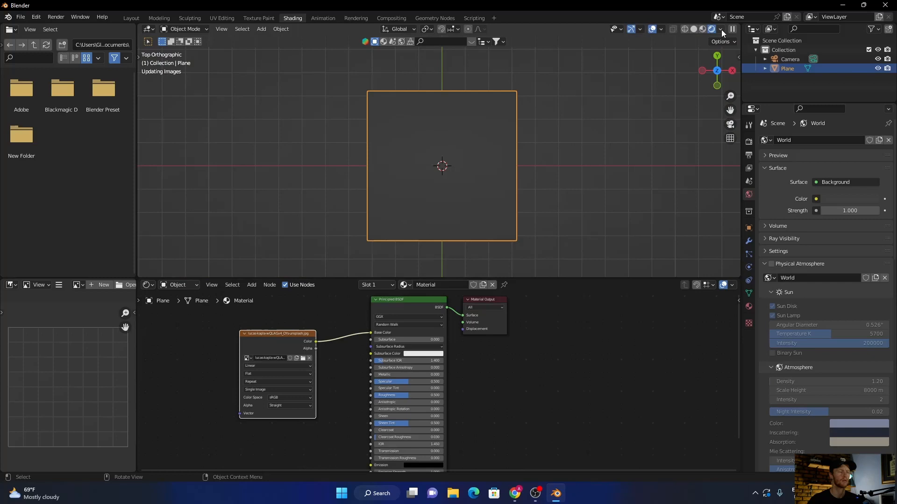
{"action": "left_click", "coordinate": [712, 29]}
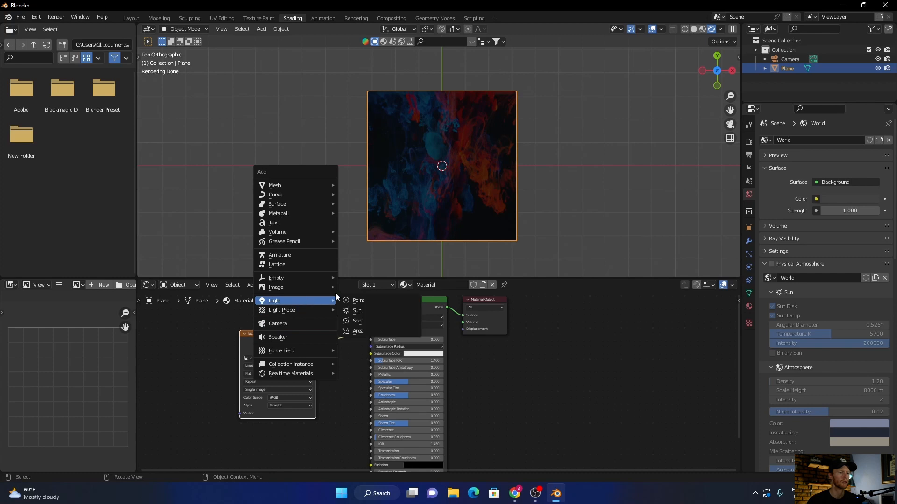
{"action": "left_click", "coordinate": [358, 330]}
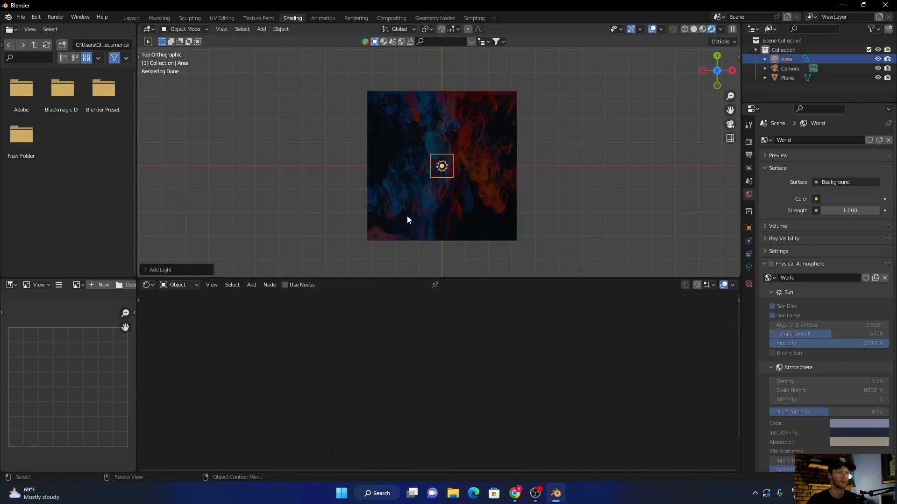
{"action": "key", "text": "s"}
{"action": "type", "text": "5"}
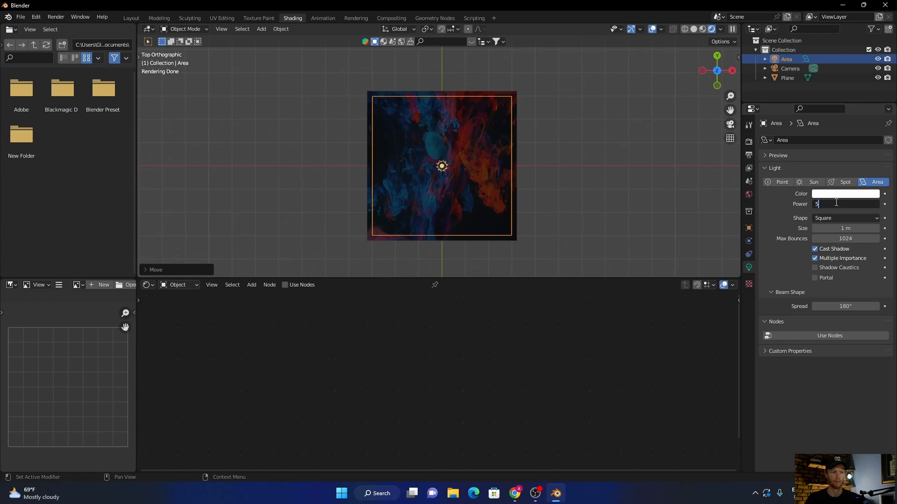
Change the light to Sun and set the World background colour to black
{"action": "left_click", "coordinate": [813, 182]}
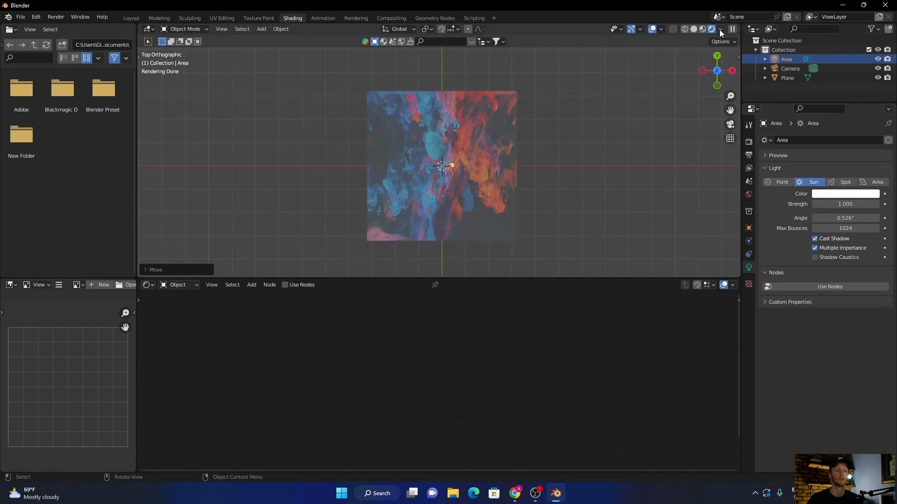
{"action": "left_click", "coordinate": [748, 194]}
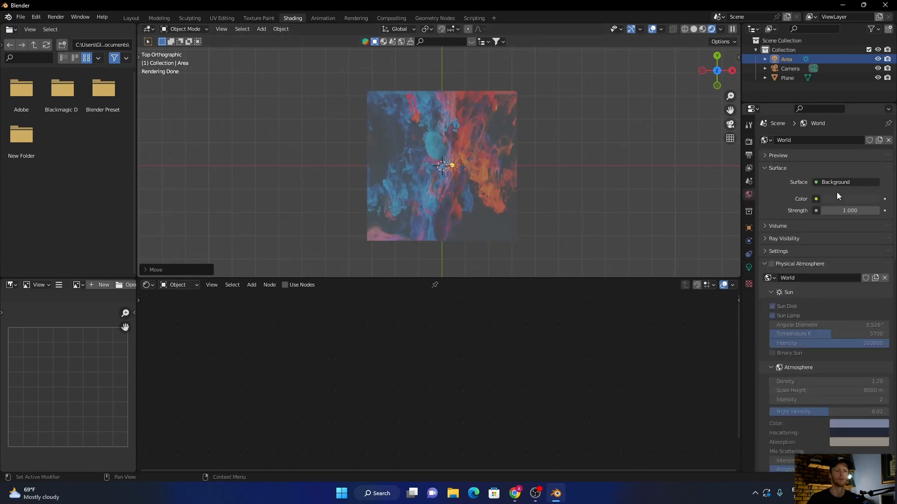
{"action": "left_click", "coordinate": [817, 199]}
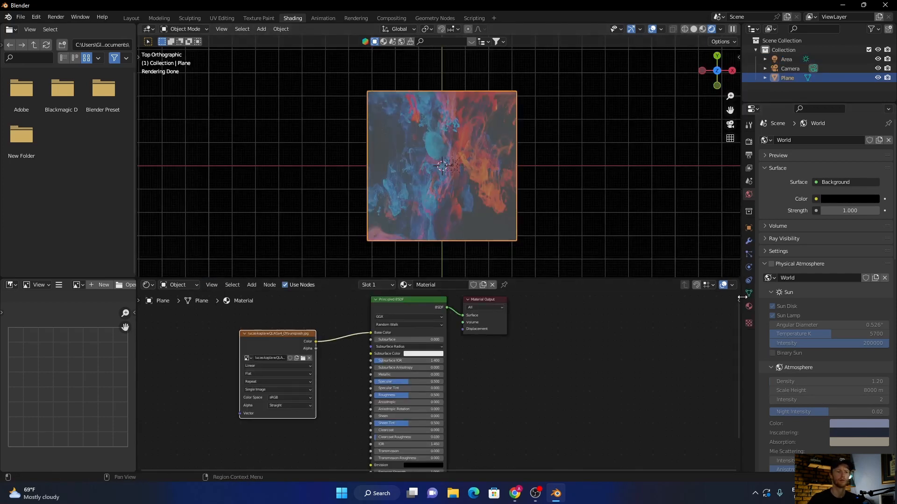
Make the light a 500 W Point light, hide viewport overlays, and show DeepBump's tools for the Plane
{"action": "left_click", "coordinate": [787, 58]}
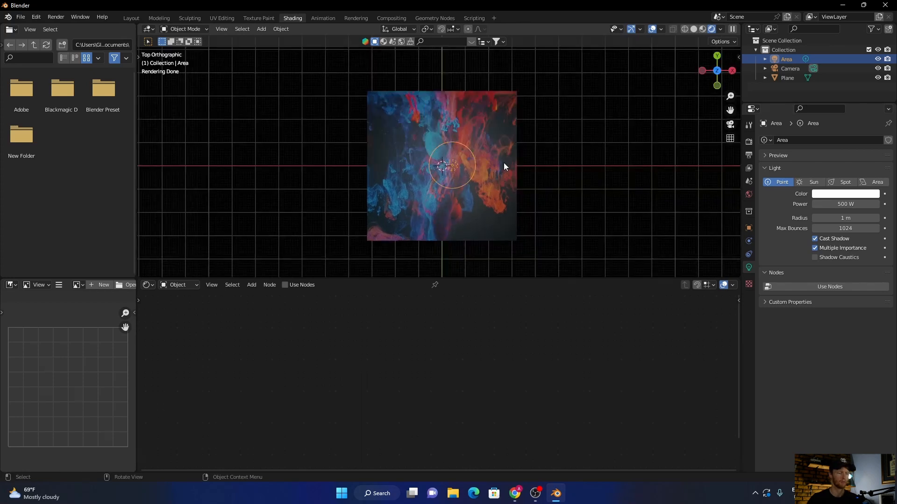
{"action": "left_click", "coordinate": [650, 29]}
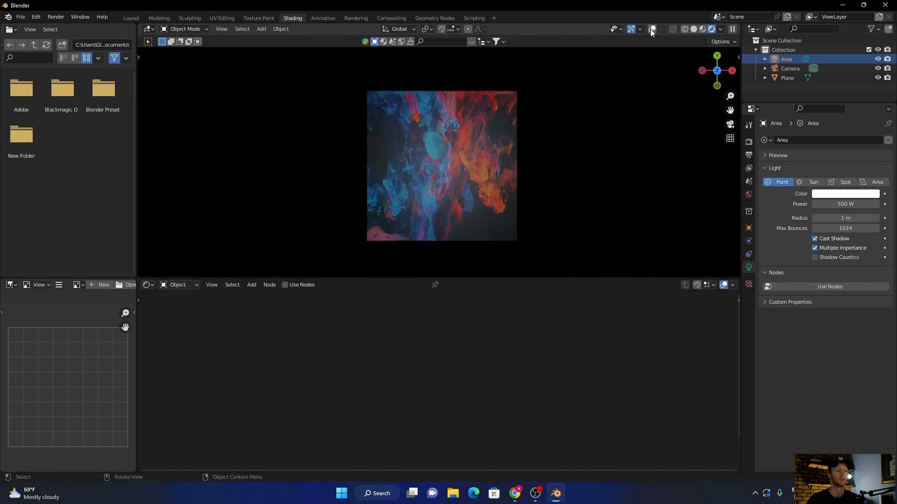
{"action": "left_click", "coordinate": [650, 29]}
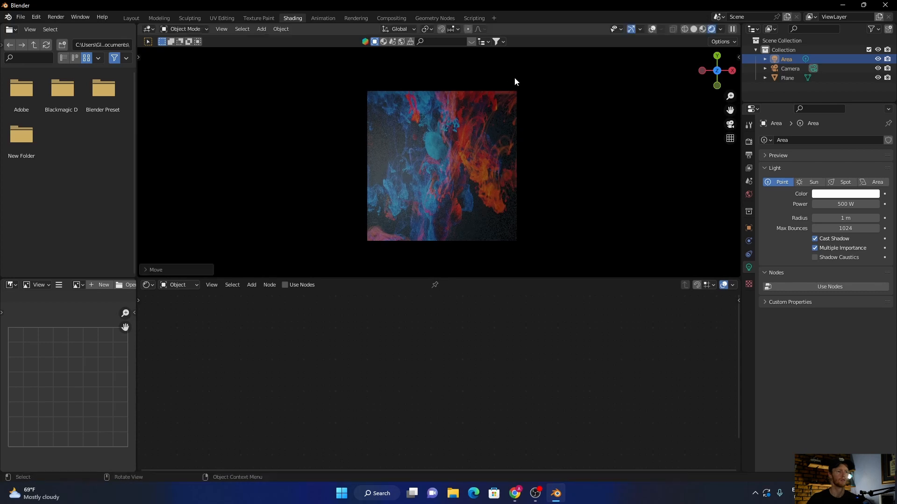
{"action": "left_click", "coordinate": [788, 78]}
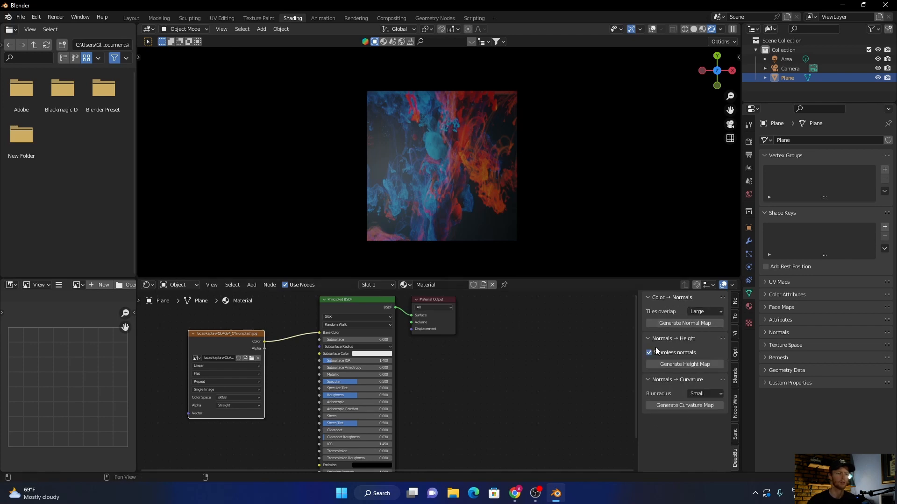
Set DeepBump Tiles overlap to Medium and generate the normal map for the plane's shader
{"action": "left_click", "coordinate": [705, 311]}
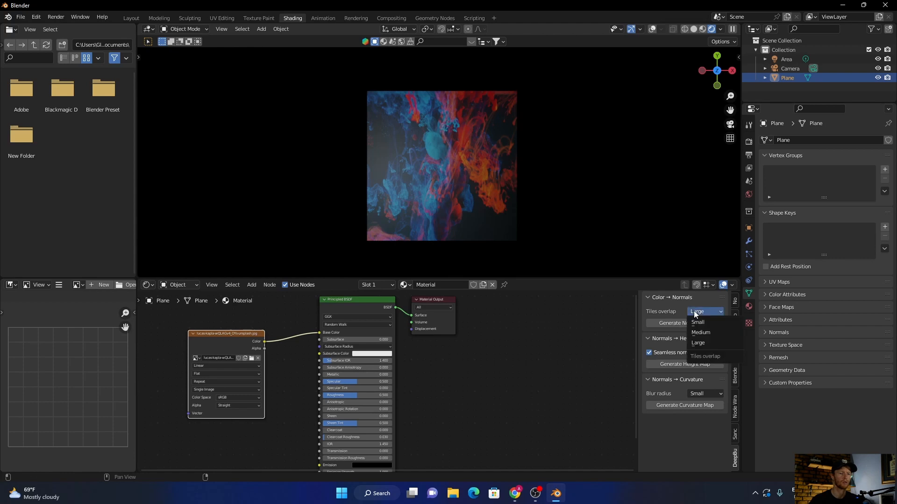
{"action": "left_click", "coordinate": [700, 332]}
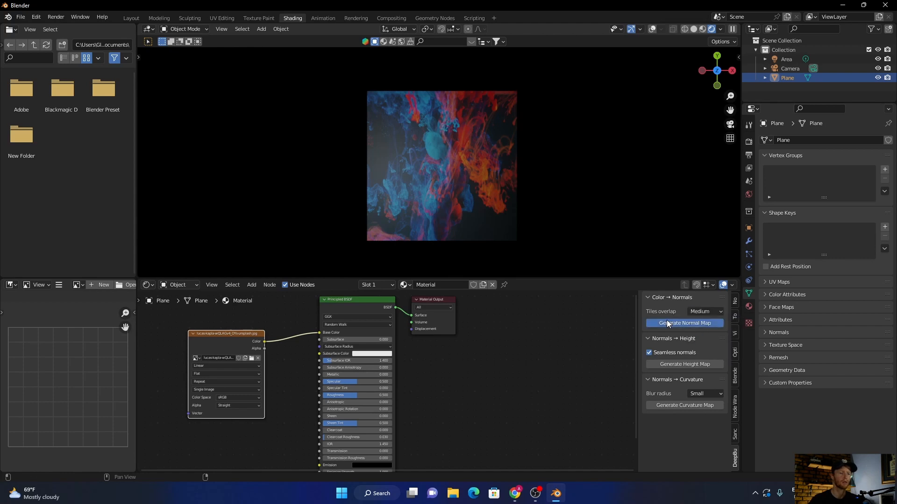
{"action": "left_click", "coordinate": [684, 324]}
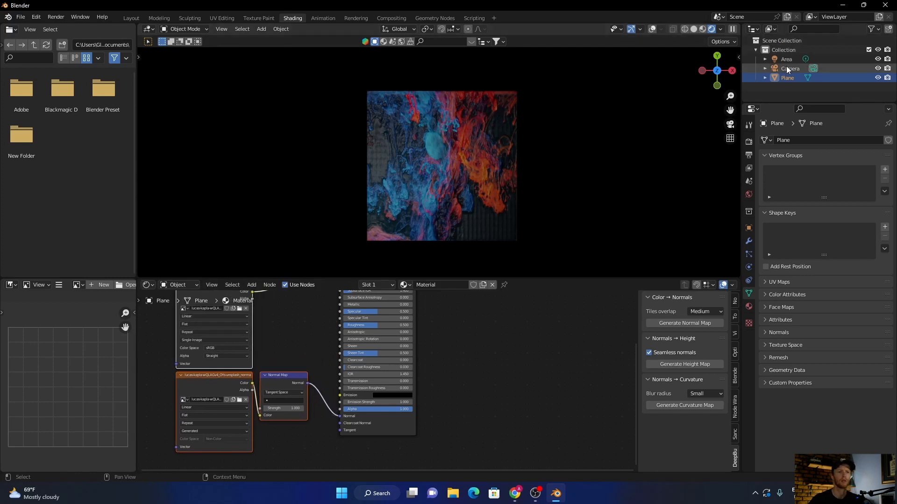
Select the light and return to a top-down view to inspect the new relief
{"action": "left_click", "coordinate": [787, 59]}
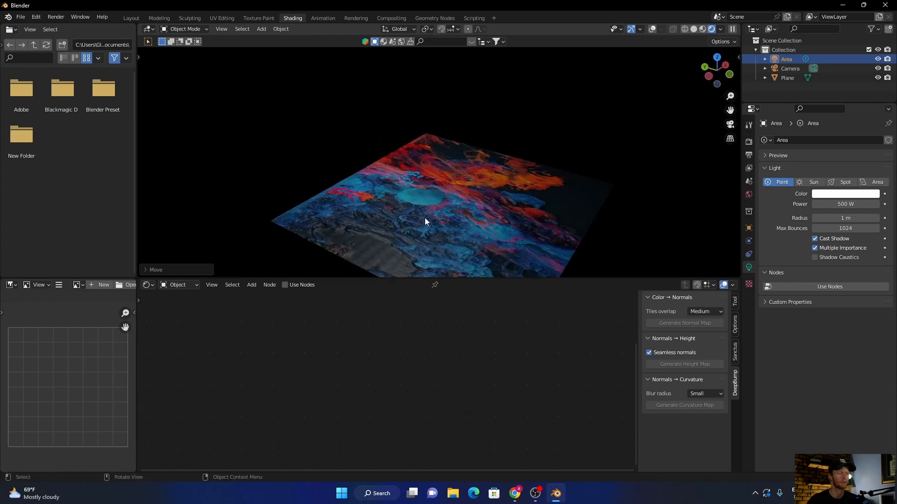
{"action": "left_click", "coordinate": [716, 57]}
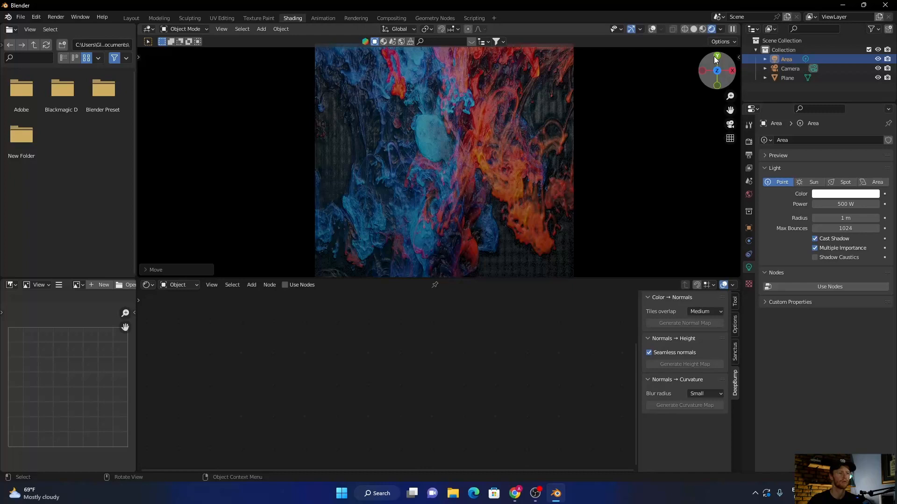
{"action": "left_click", "coordinate": [788, 77]}
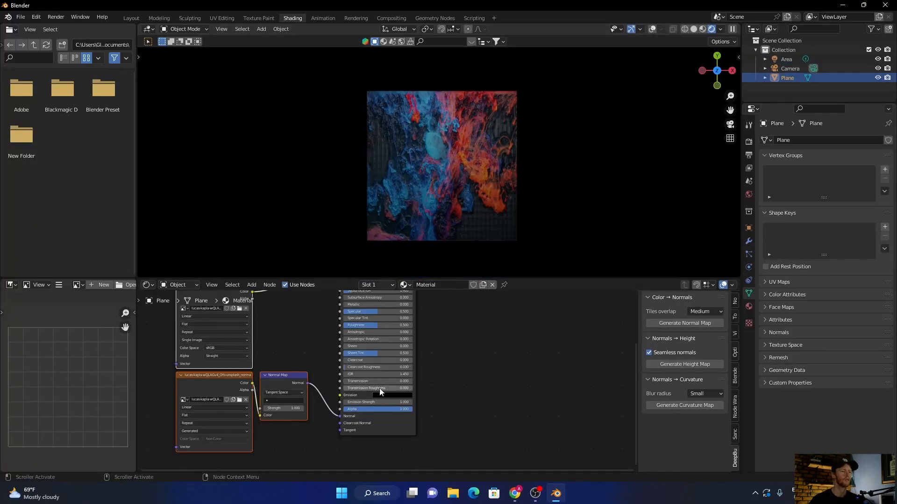
Generate a DeepBump height map, then add a Bump node onto the Normal Map-to-shader link
{"action": "left_click", "coordinate": [215, 376]}
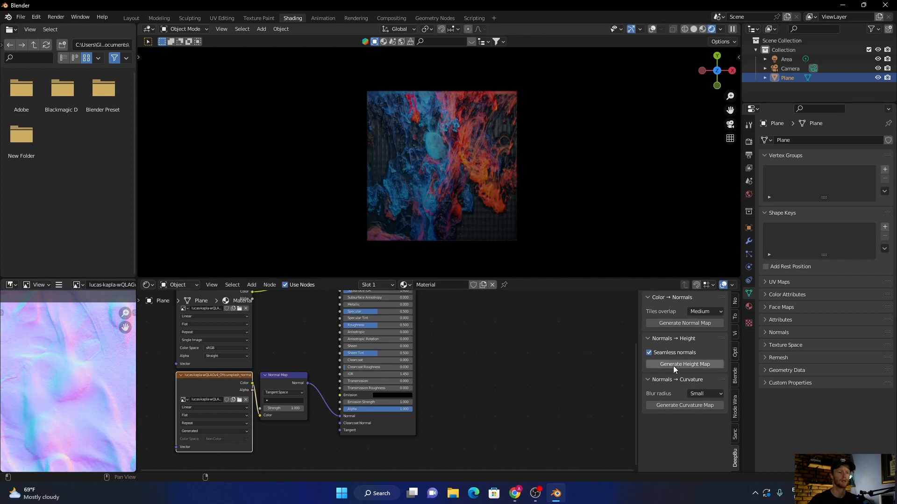
{"action": "mouse_move", "coordinate": [683, 365]}
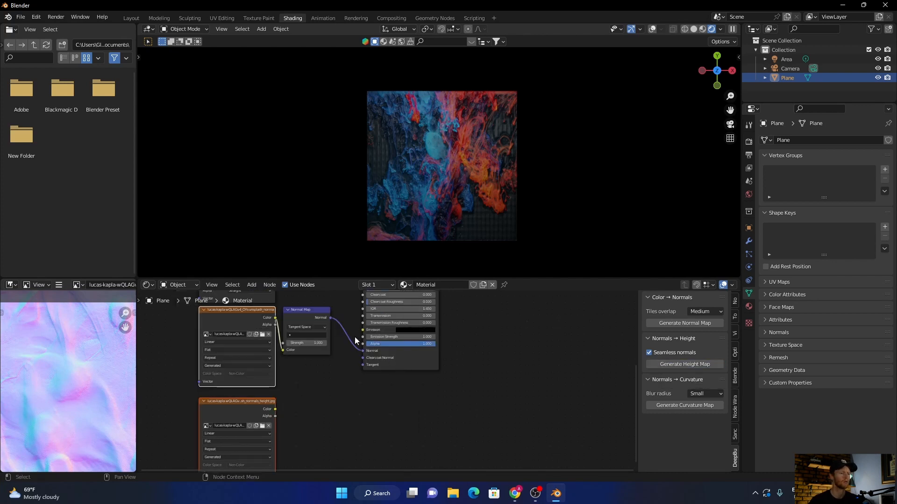
{"action": "left_click", "coordinate": [252, 285]}
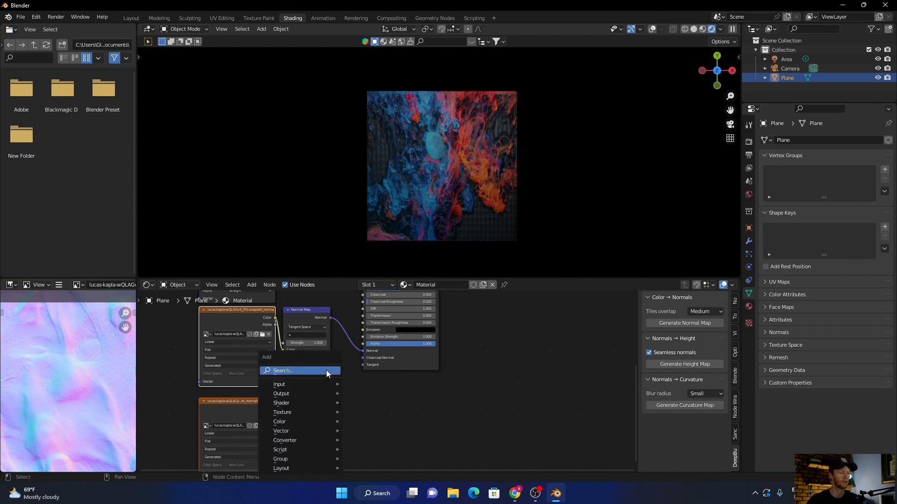
{"action": "type", "text": "bum"}
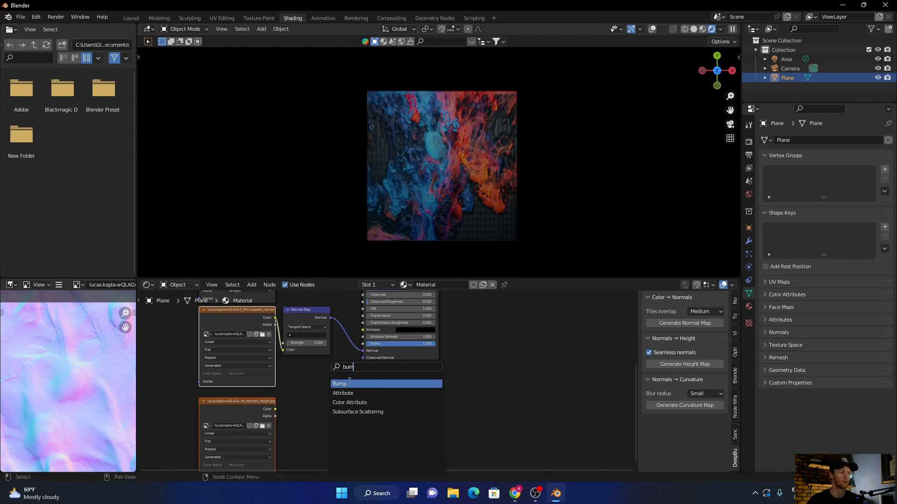
{"action": "left_click", "coordinate": [339, 384]}
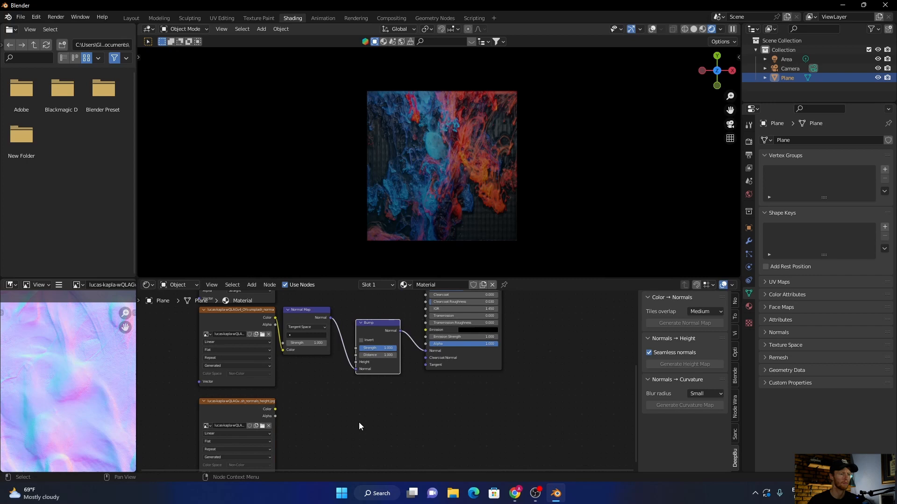
{"action": "mouse_move", "coordinate": [275, 411]}
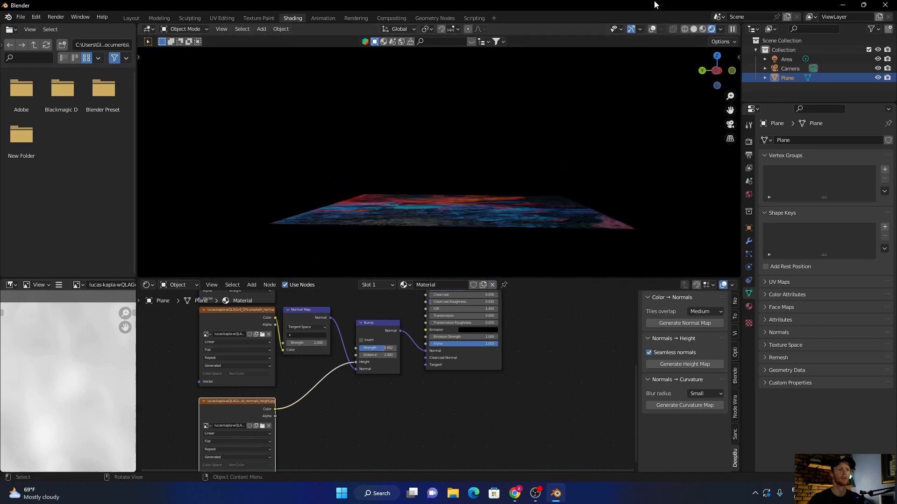
Wire the height image's Color into the Bump node's Height and lower its Strength
{"action": "left_click", "coordinate": [455, 207]}
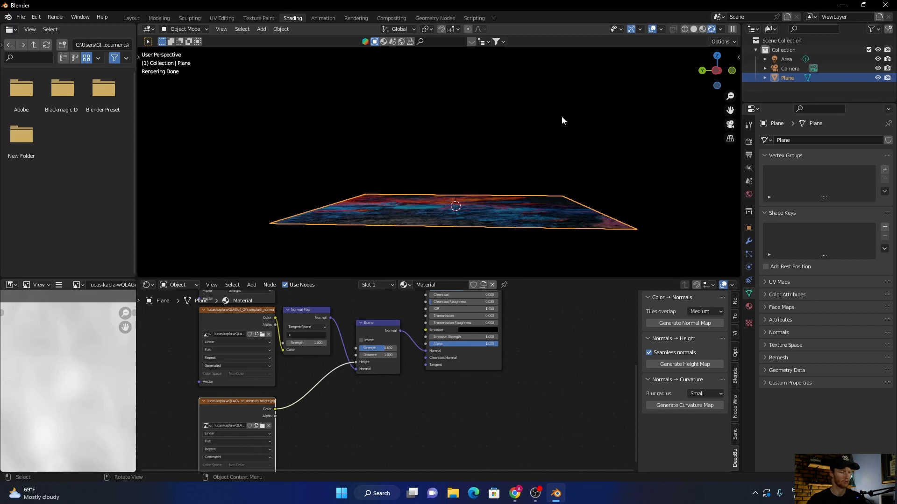